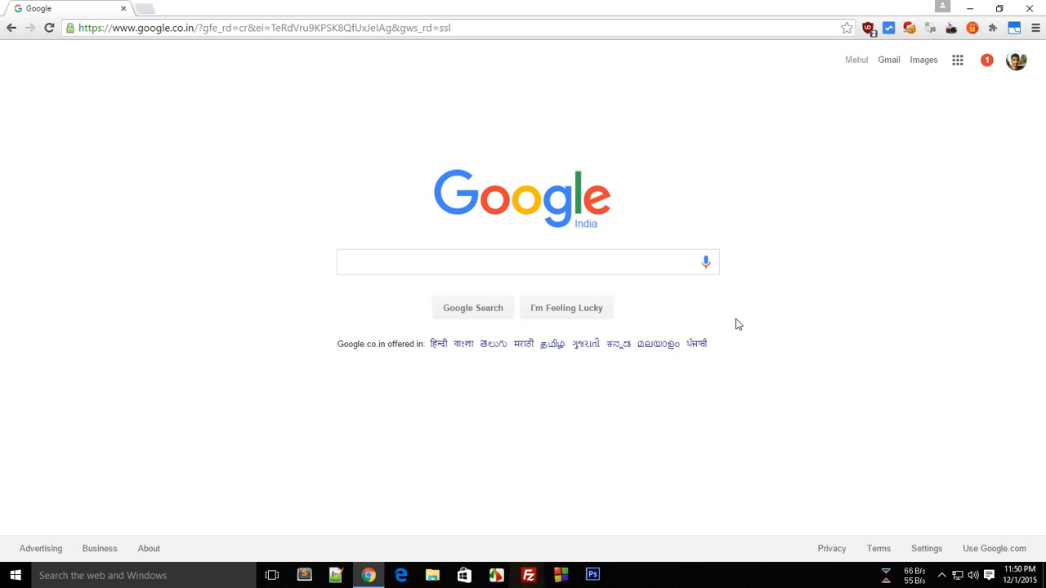
mouse_move(388, 102)
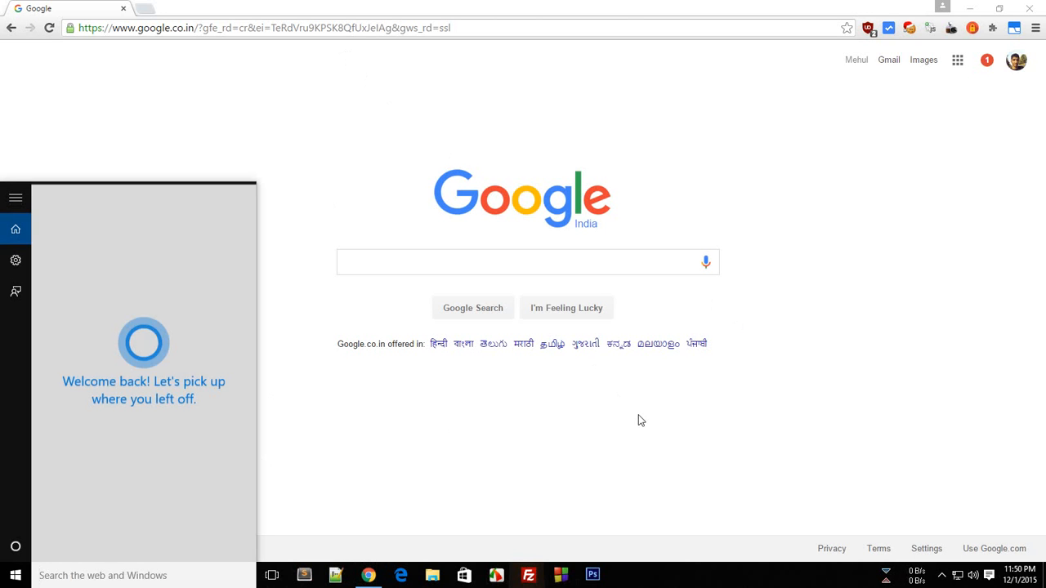
Step: Launch XAMPP Control Panel from the Windows search results
left_click(623, 576)
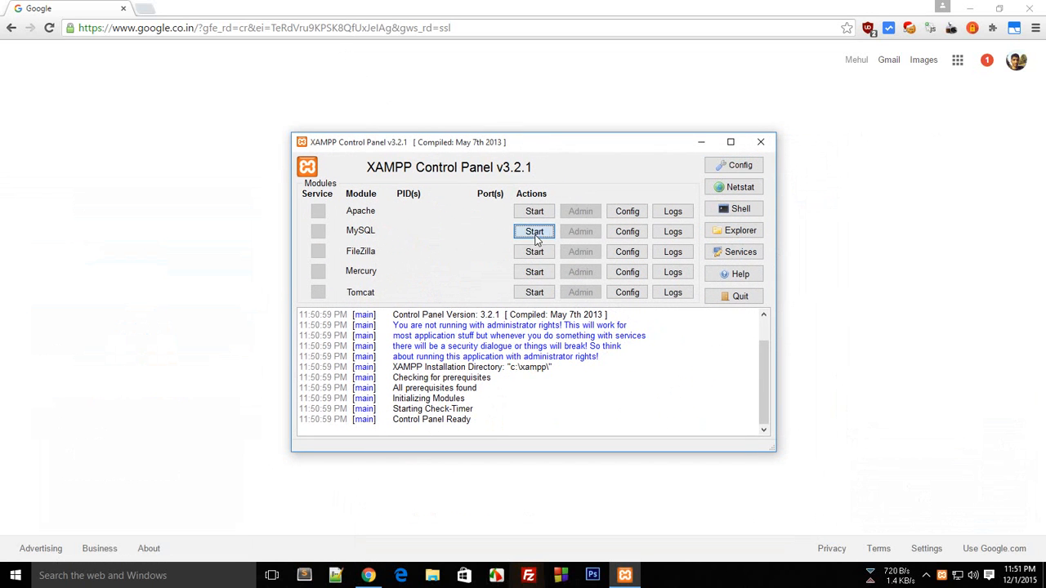
Step: Start the MySQL and Apache modules in XAMPP Control Panel
left_click(535, 231)
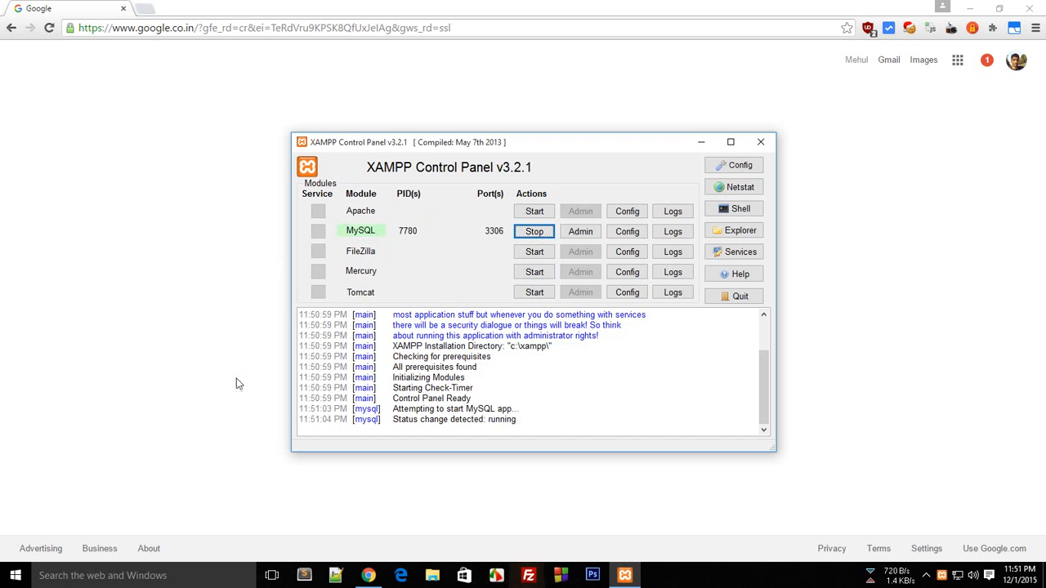
left_click(535, 210)
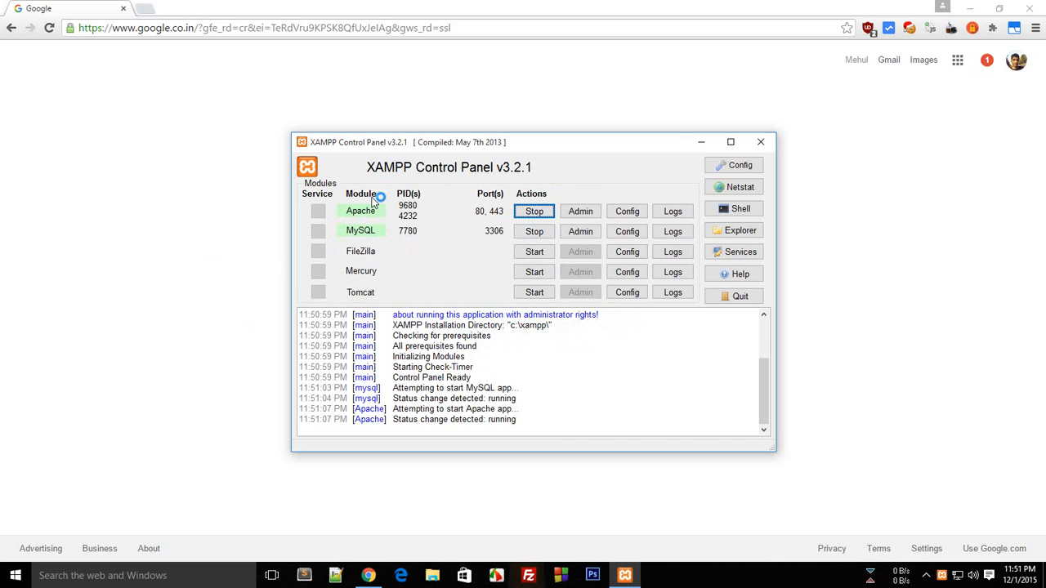
mouse_move(174, 207)
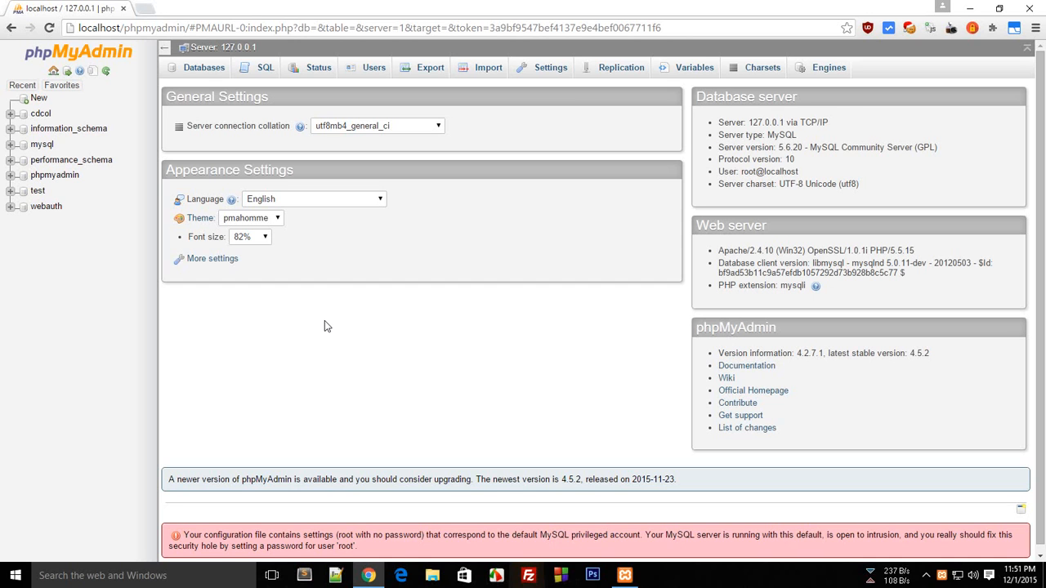
mouse_move(233, 335)
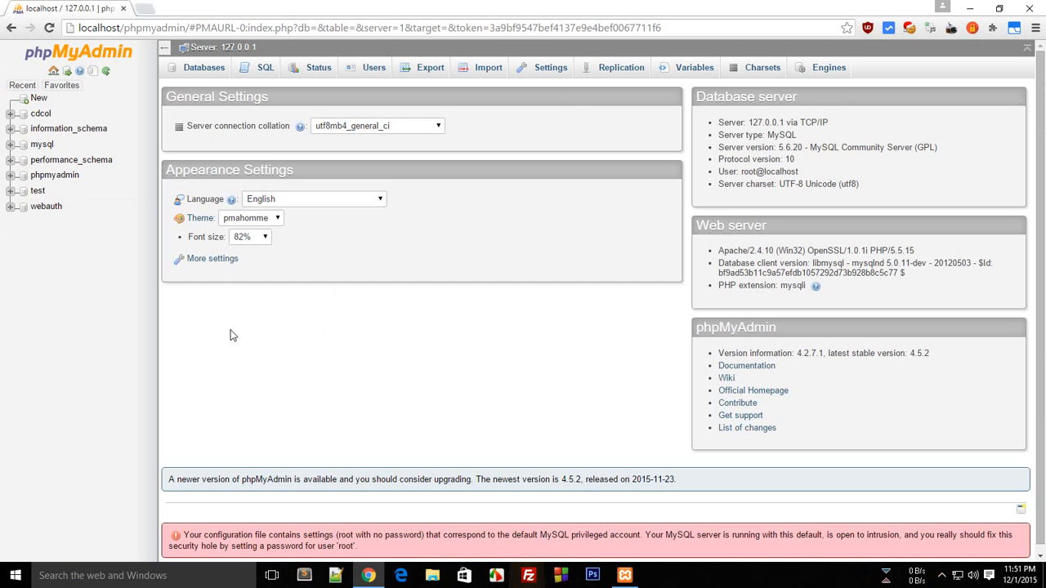
mouse_move(264, 313)
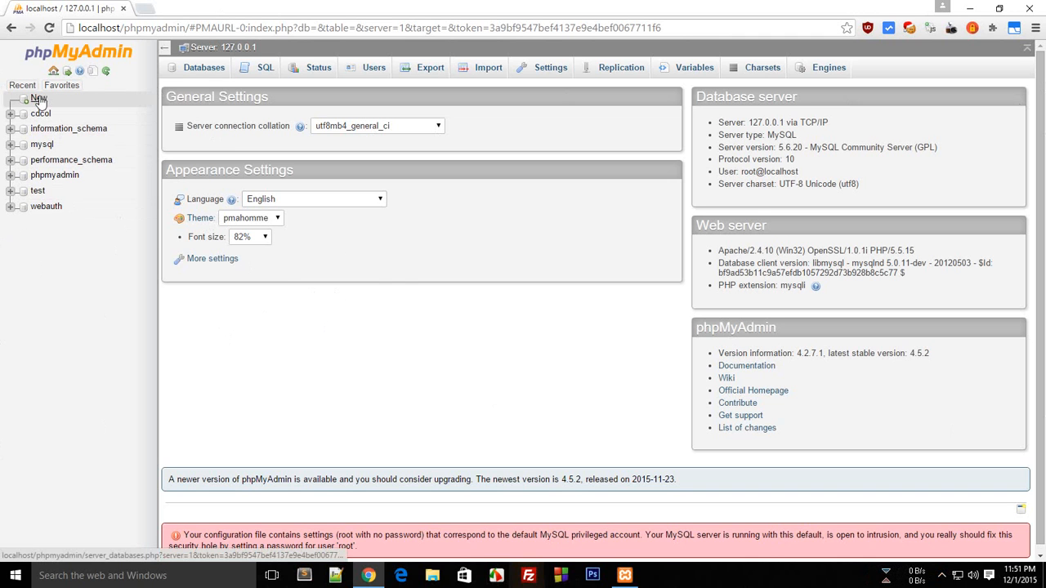
Step: Go to phpMyAdmin's Databases page using New in the navigation panel
left_click(204, 67)
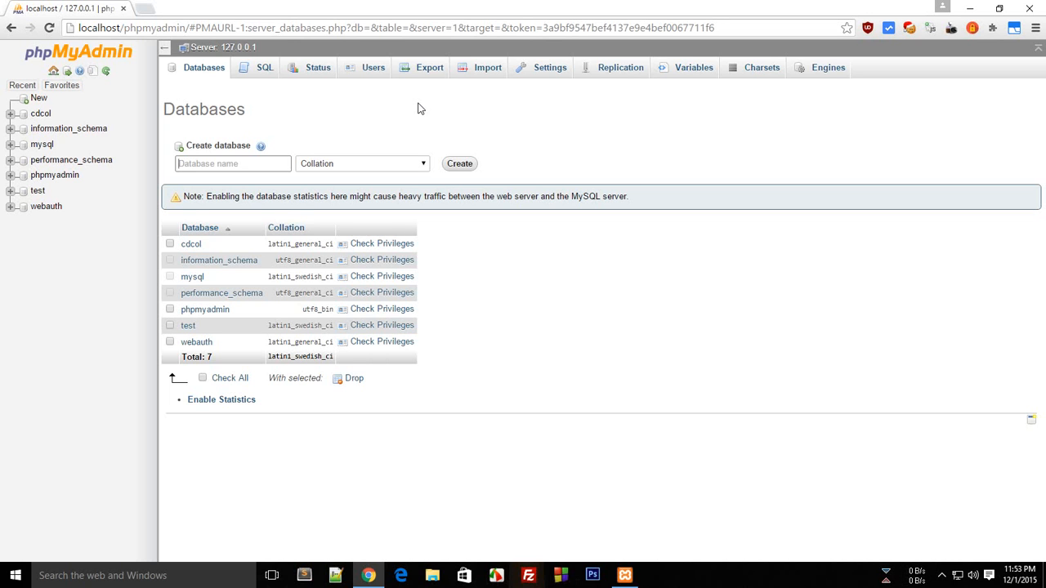
Step: Enter 'Email IDs' as the database name and create it
left_click(233, 163)
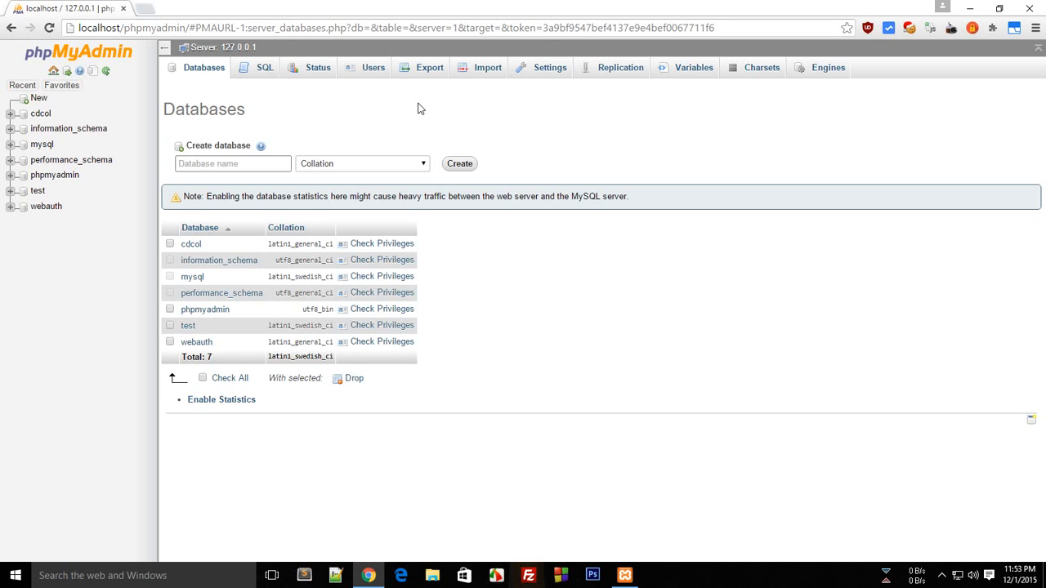
left_click(233, 163)
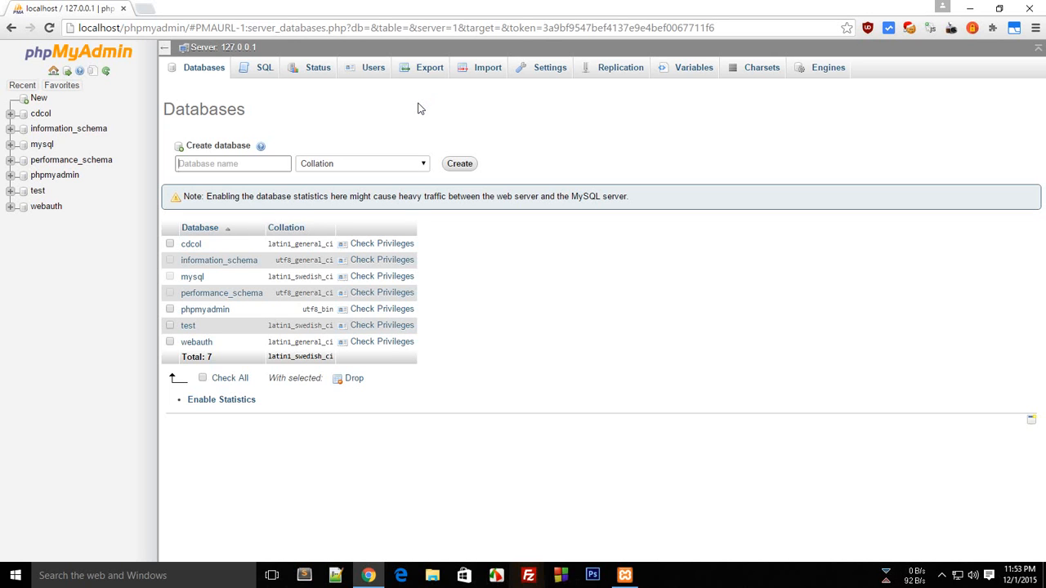
type("E")
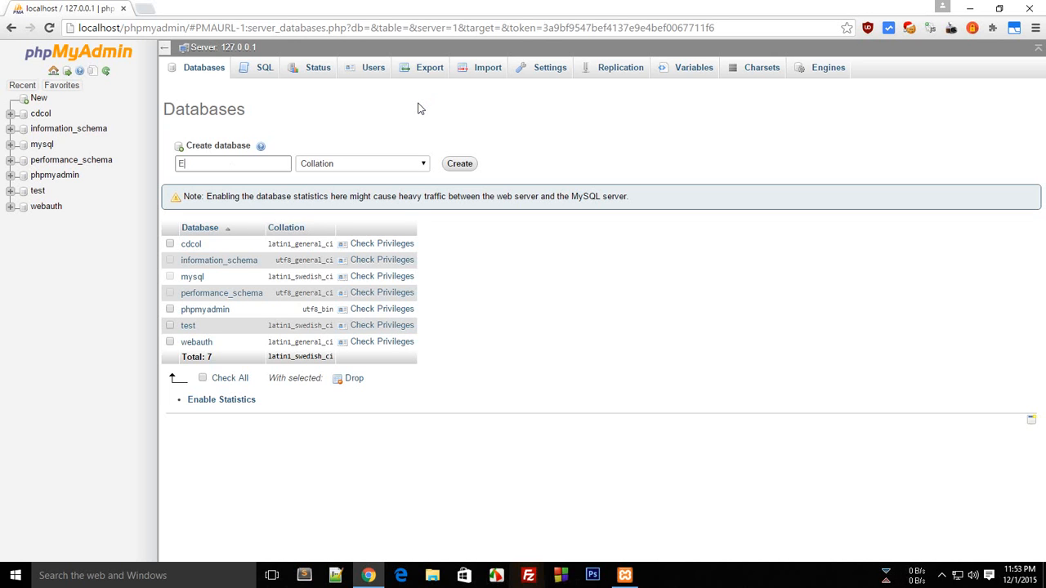
type("Email IDs")
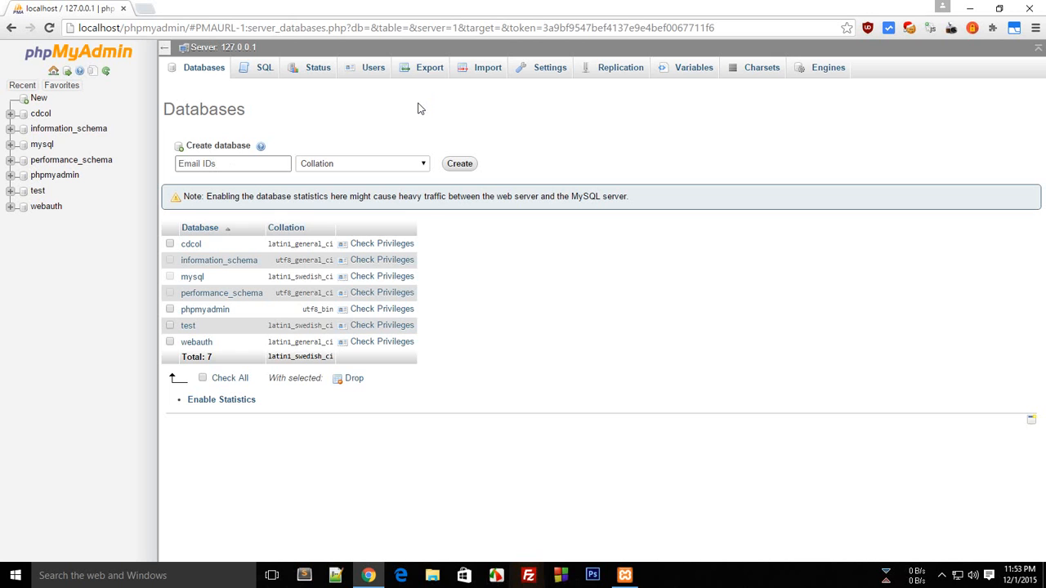
left_click(360, 164)
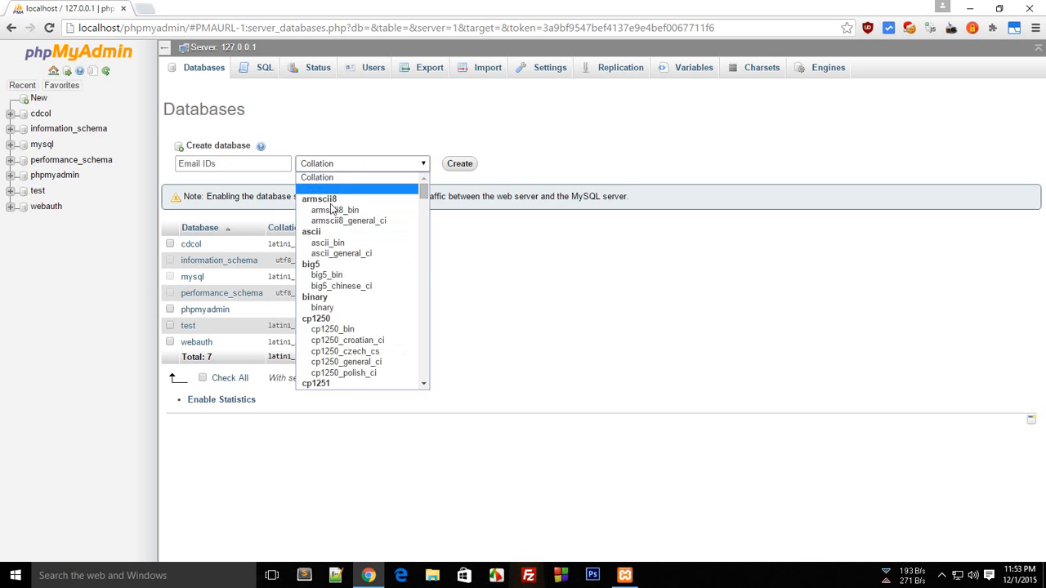
left_click(459, 164)
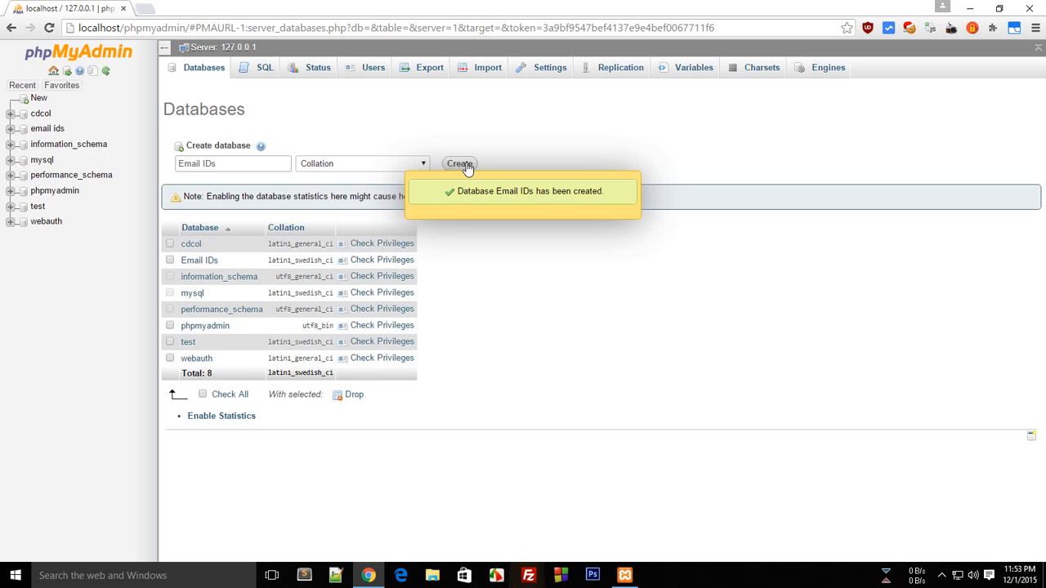
mouse_move(523, 191)
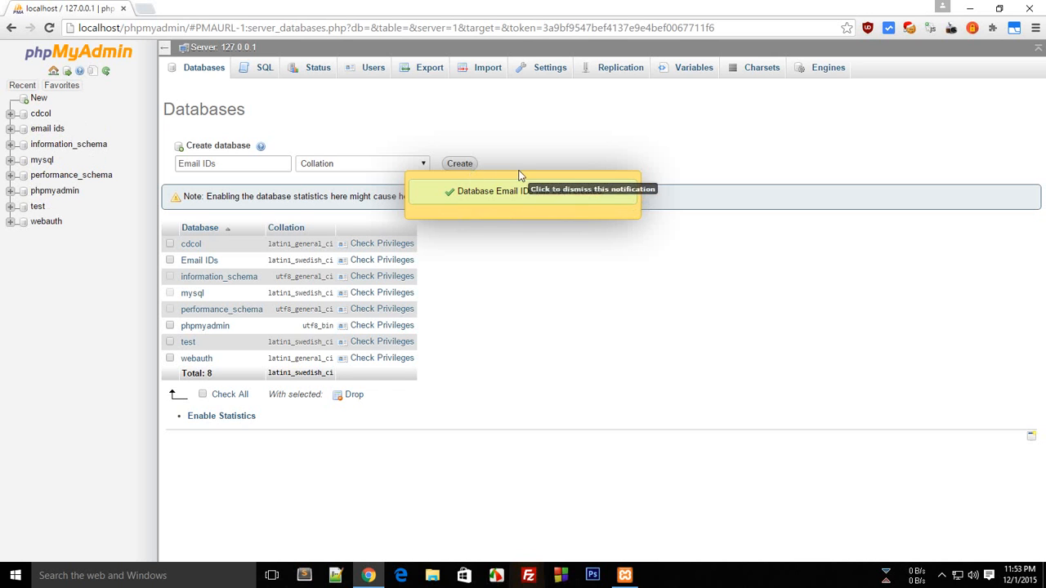
mouse_move(596, 150)
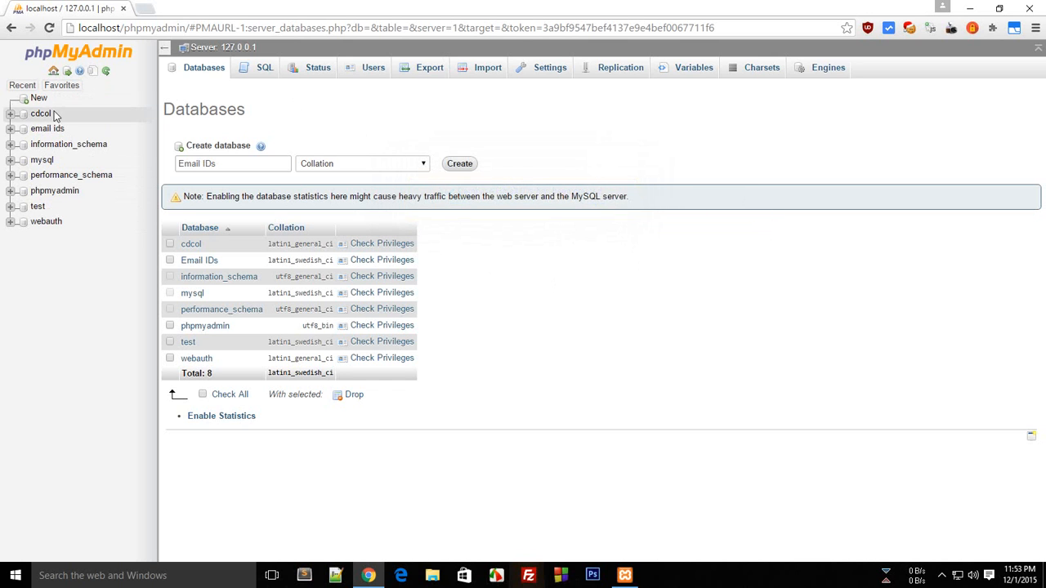
Step: In 'email ids', submit a new four-column table named UserInfo
left_click(48, 128)
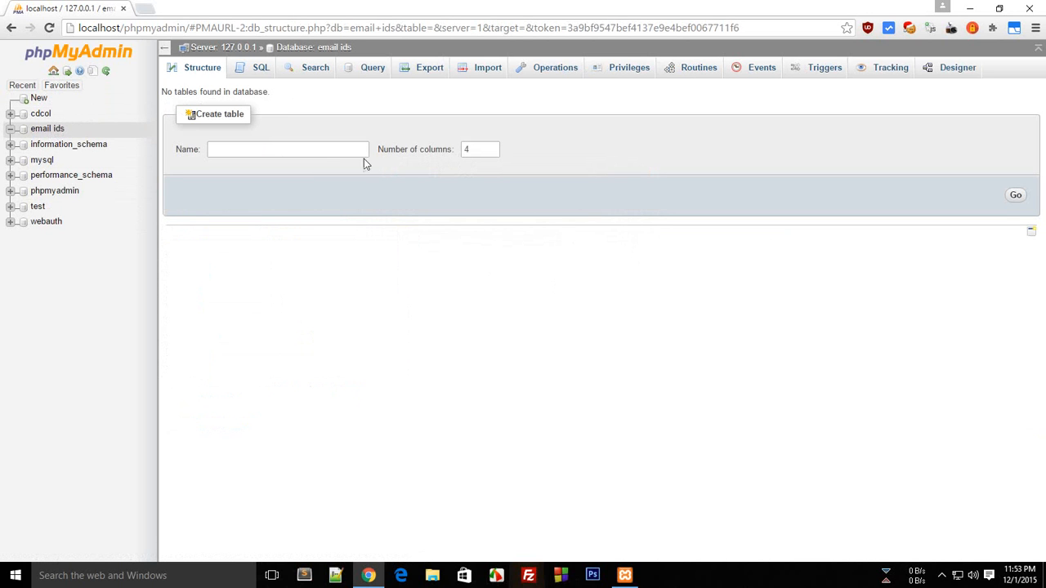
left_click(287, 148)
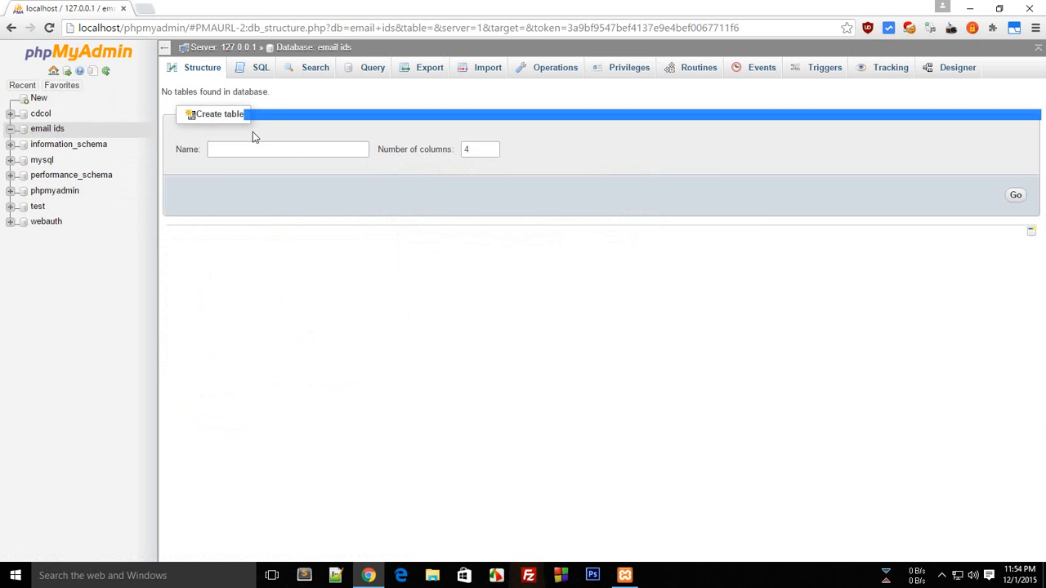
left_click(287, 149)
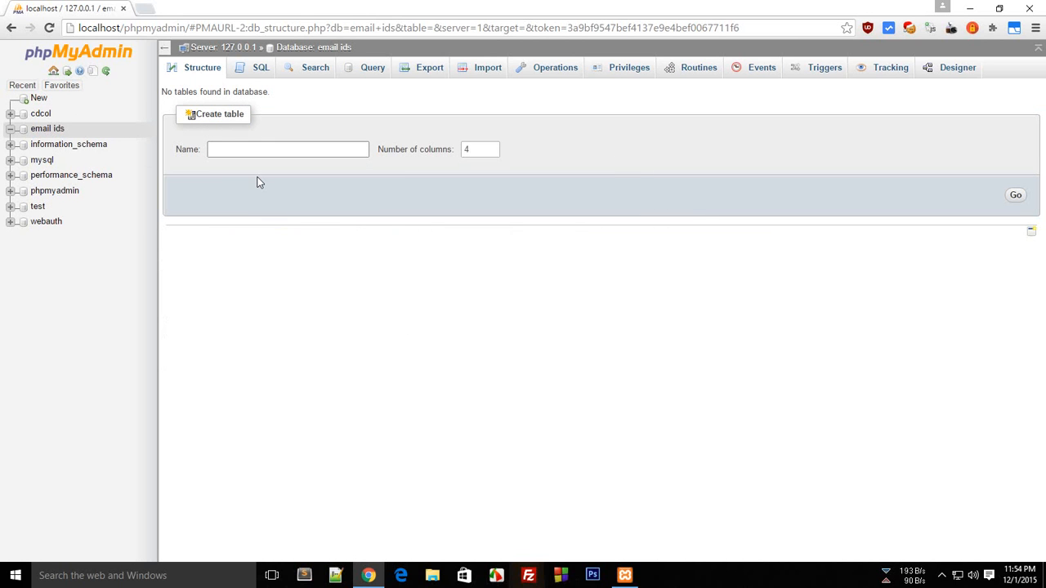
type("U")
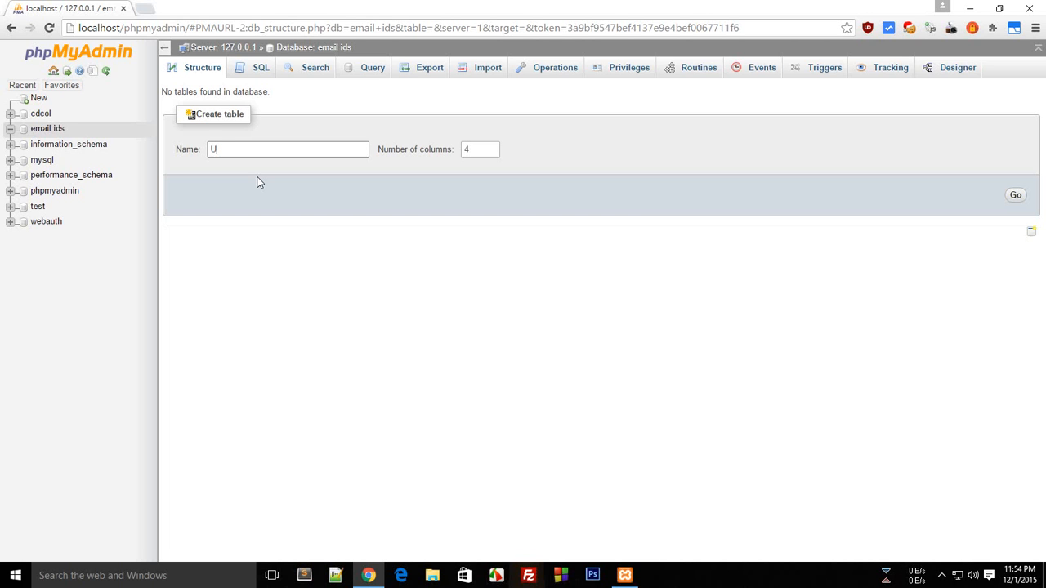
type("serInfo")
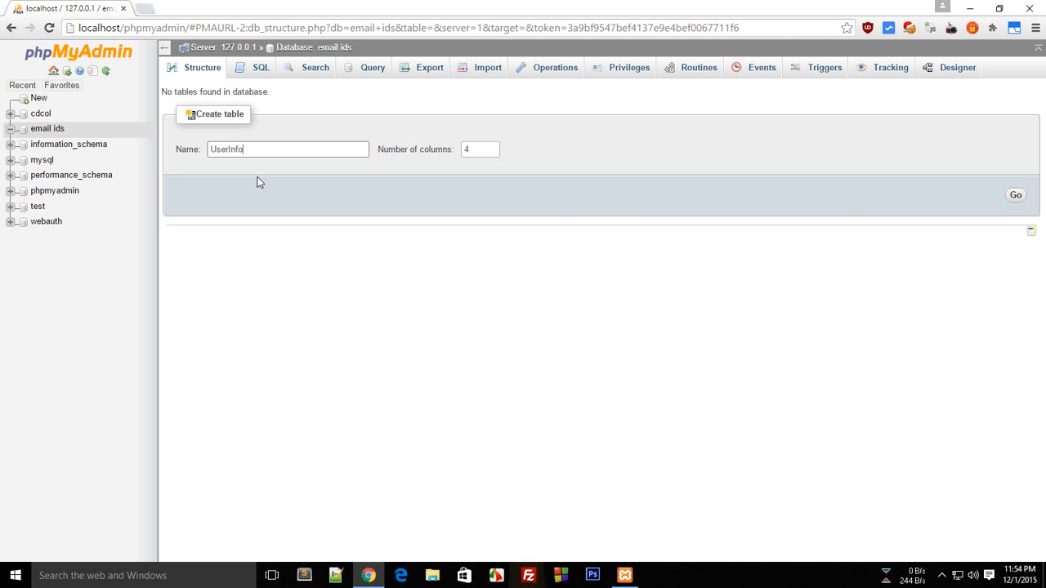
left_click(1016, 195)
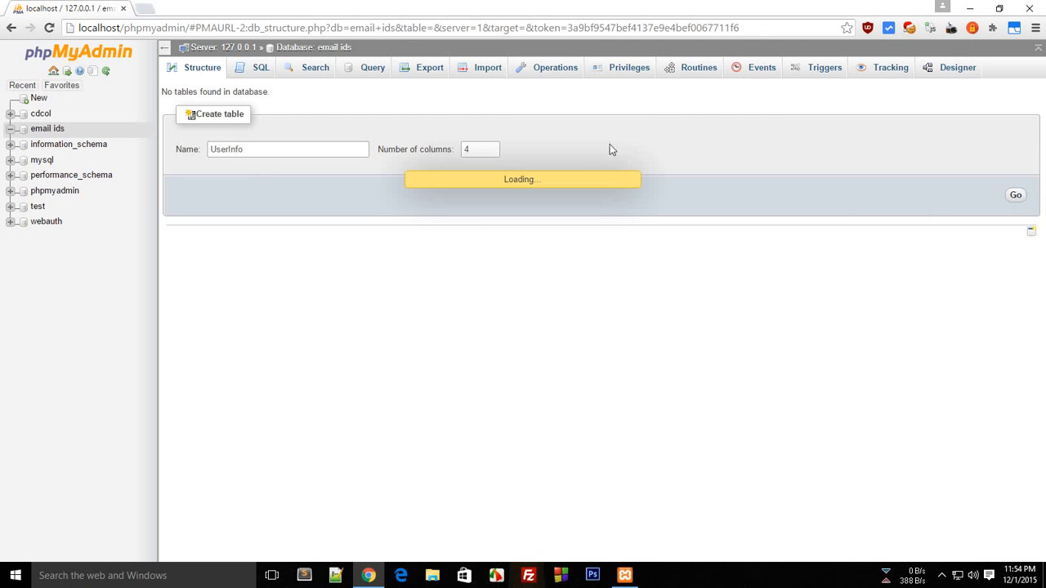
Step: Move through the database tabs, drop 'email ids' and dismiss the result notice
left_click(1016, 194)
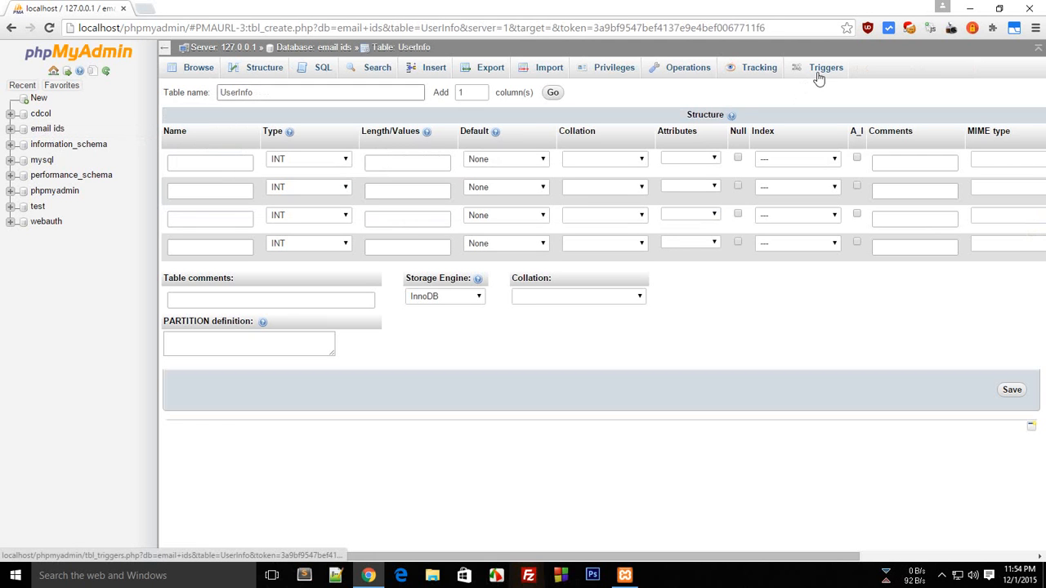
left_click(826, 67)
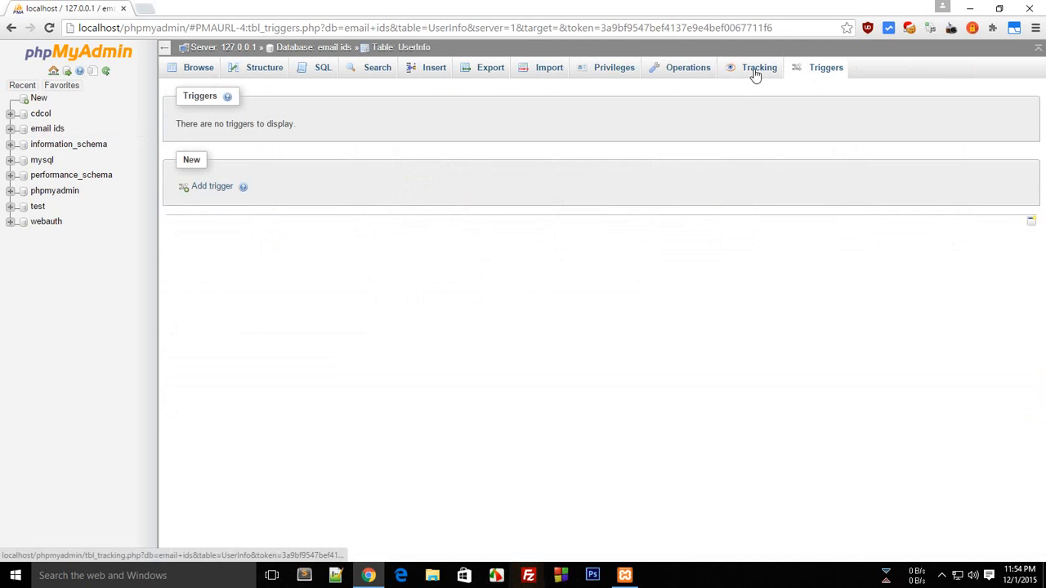
left_click(687, 67)
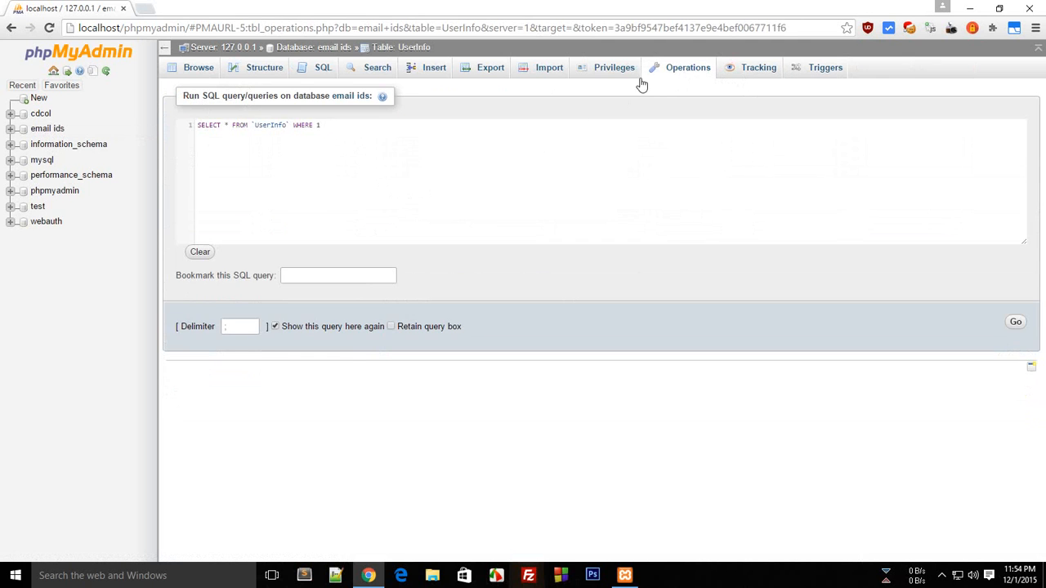
left_click(614, 67)
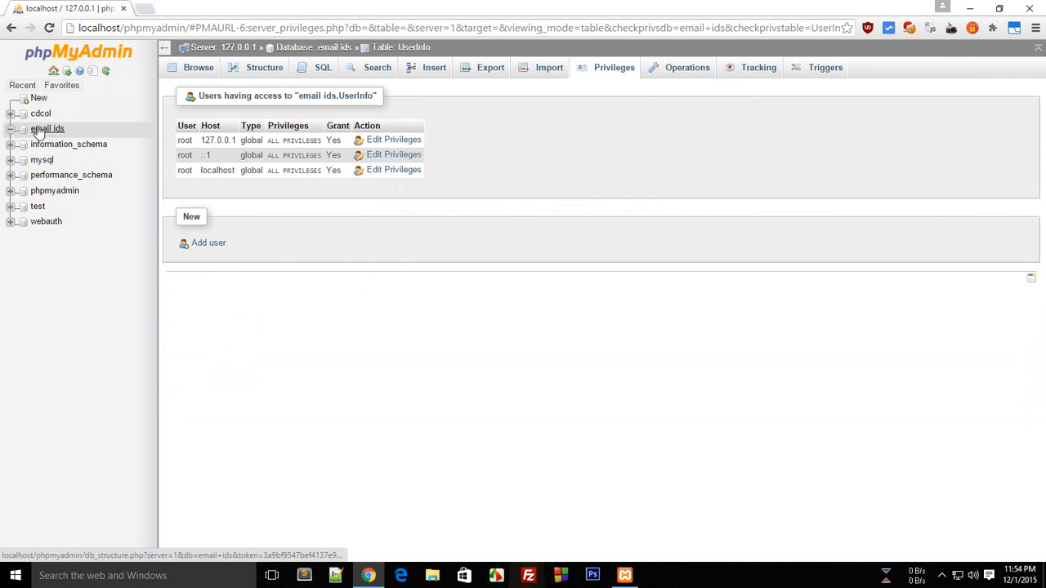
left_click(958, 67)
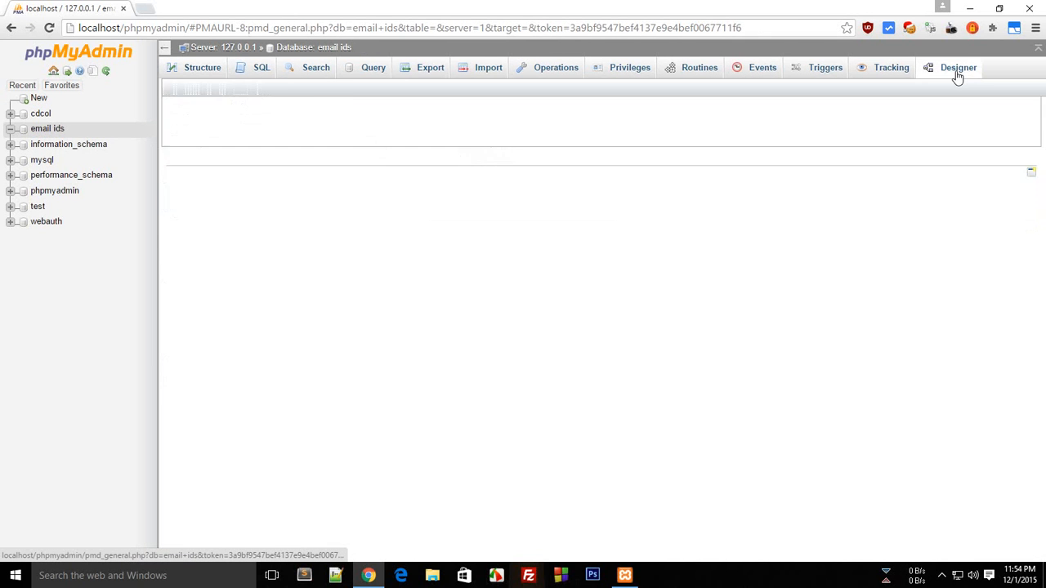
left_click(825, 67)
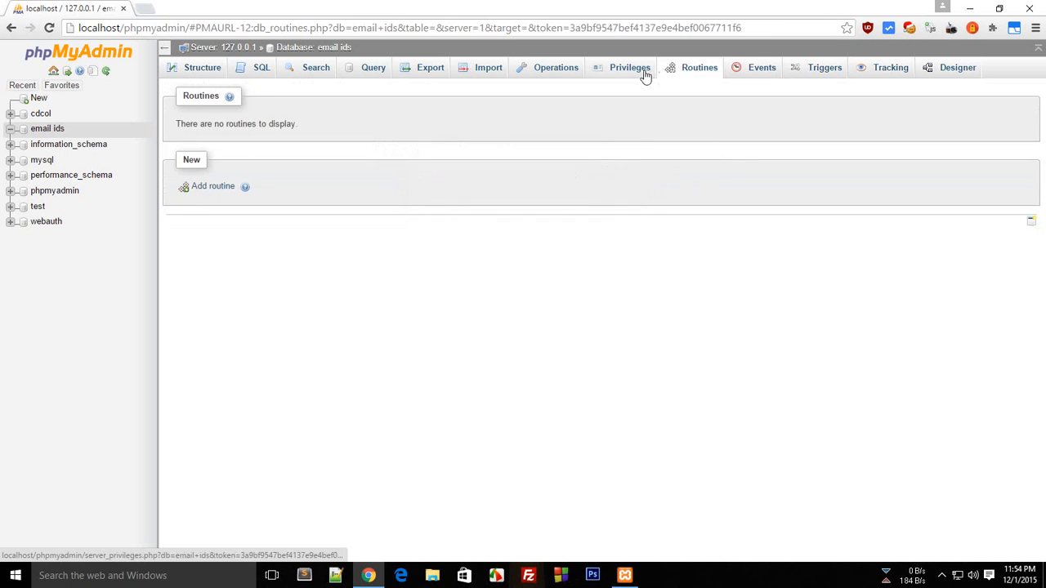
left_click(556, 67)
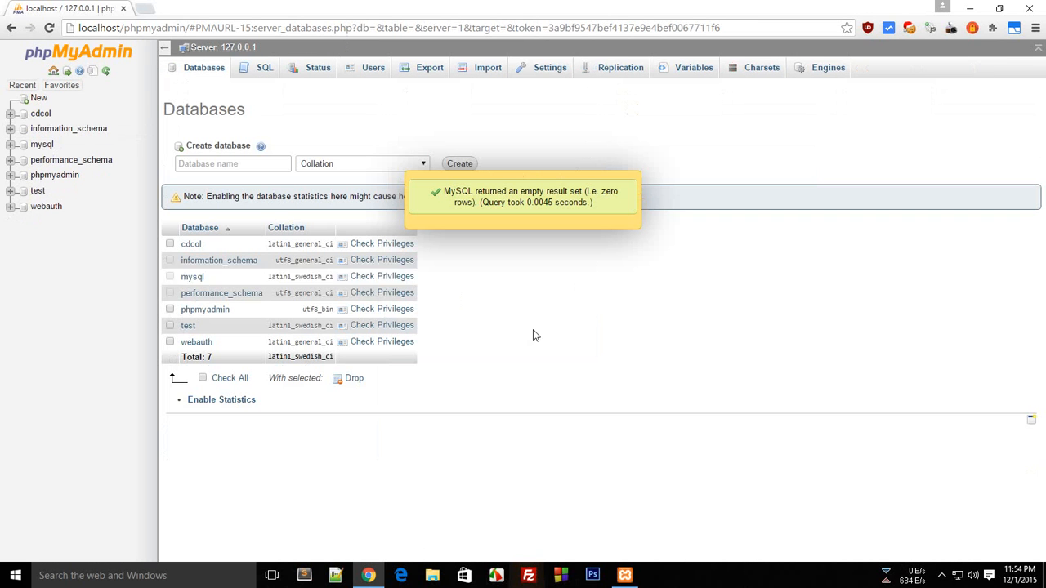
mouse_move(539, 209)
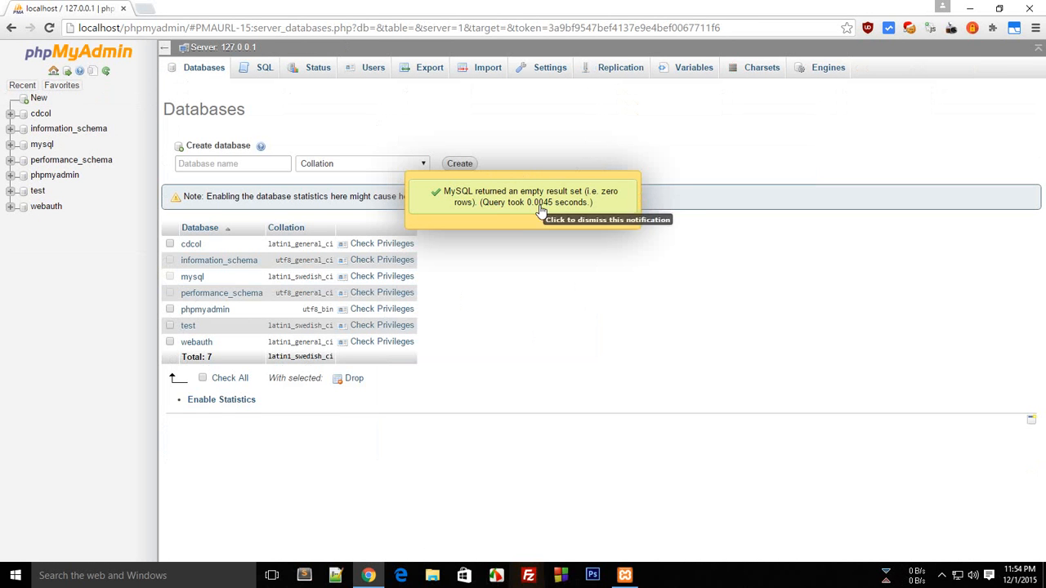
left_click(540, 211)
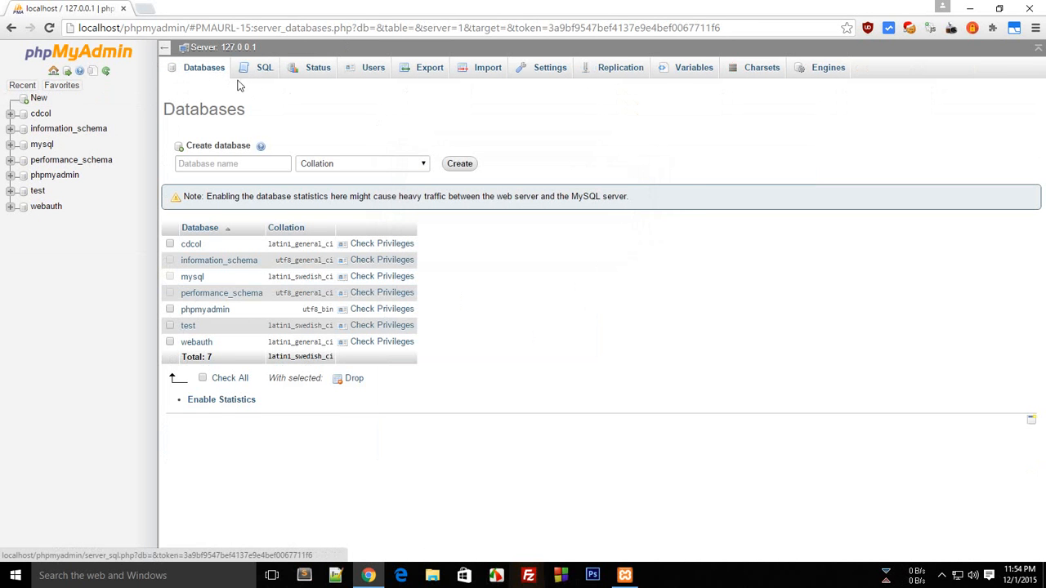
Step: Create database 'ids' and begin a four-column table named 'information'
left_click(61, 85)
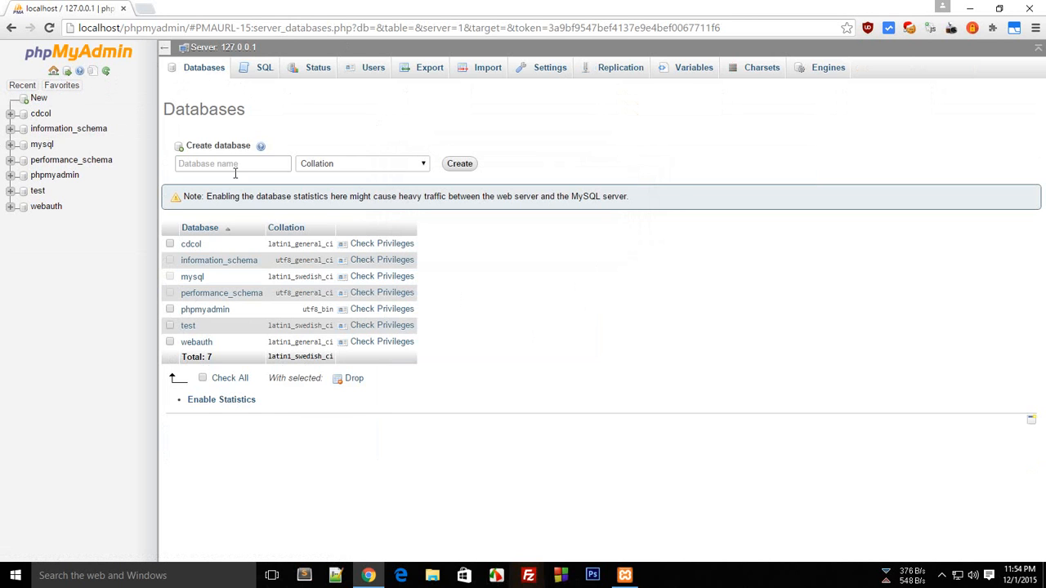
type("e")
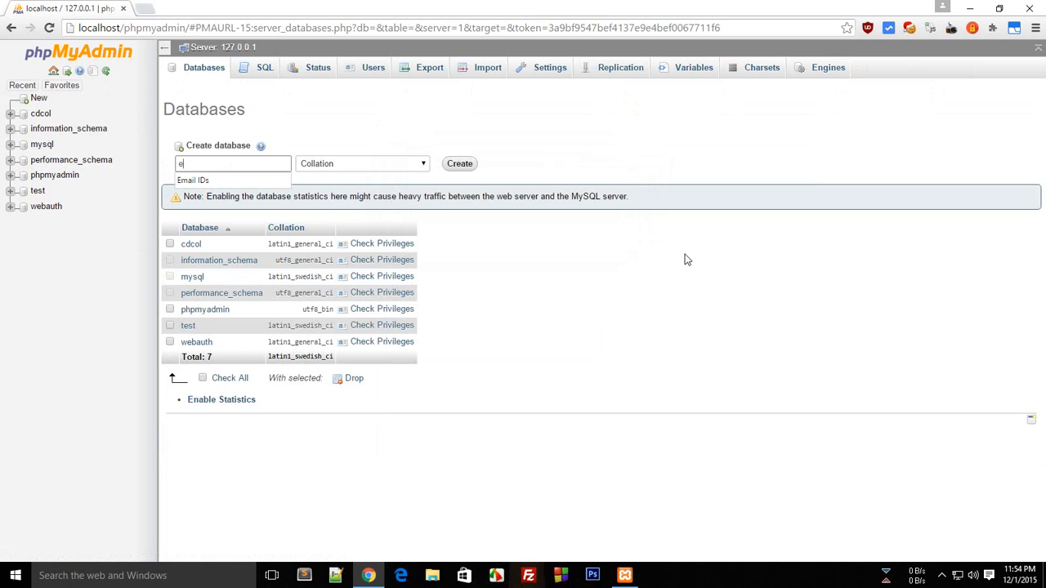
type("mailIds")
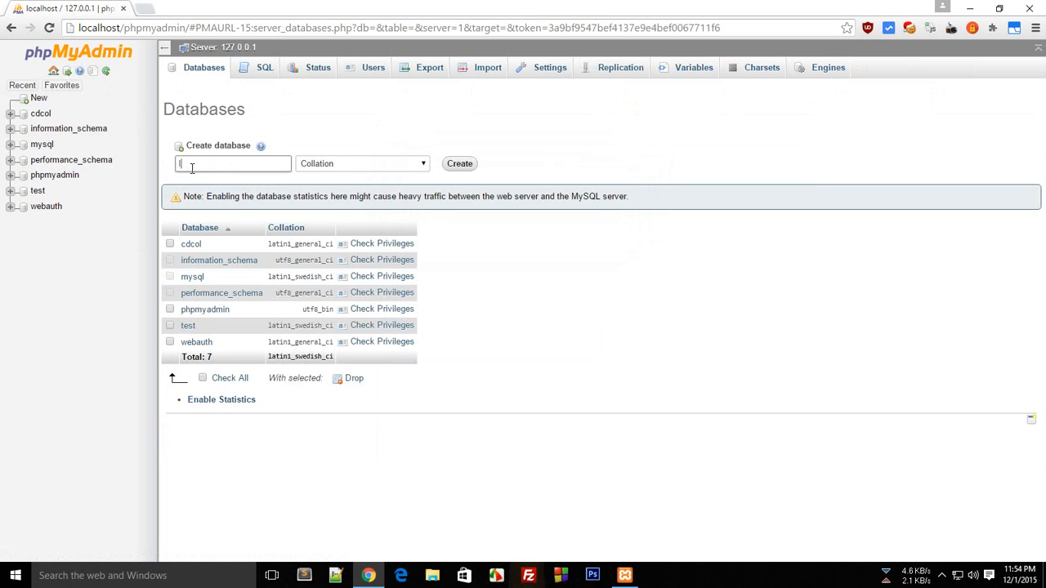
left_click(460, 164)
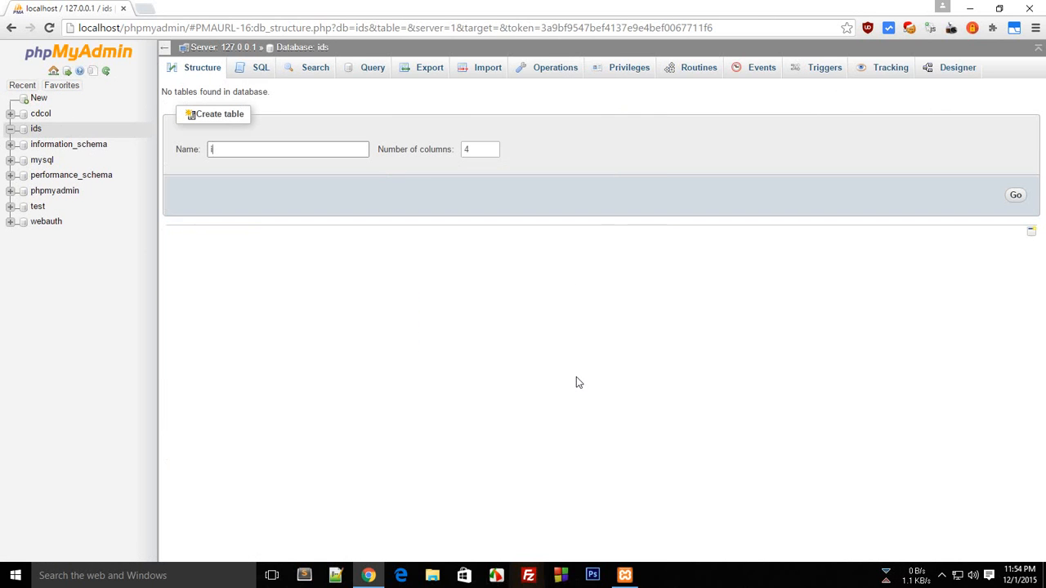
type("information")
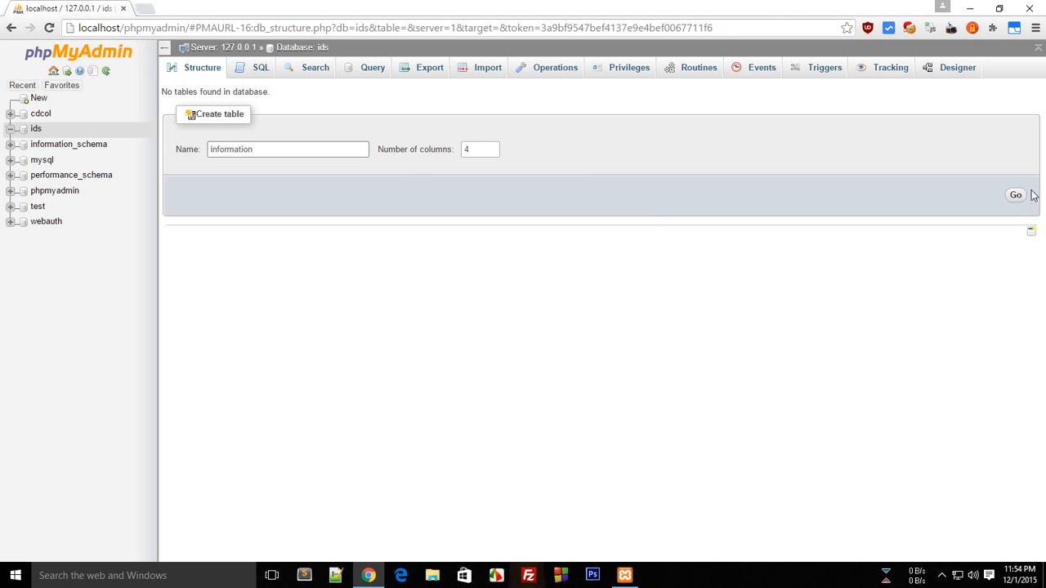
left_click(1015, 194)
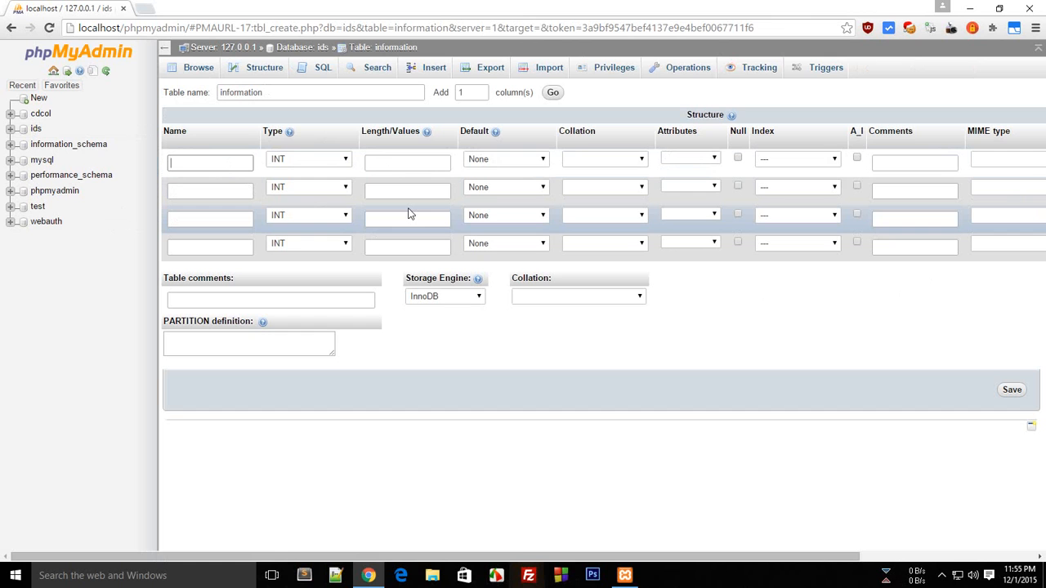
Step: Enter column names ID, Name and Email, with TEXT types on the first rows
left_click(407, 218)
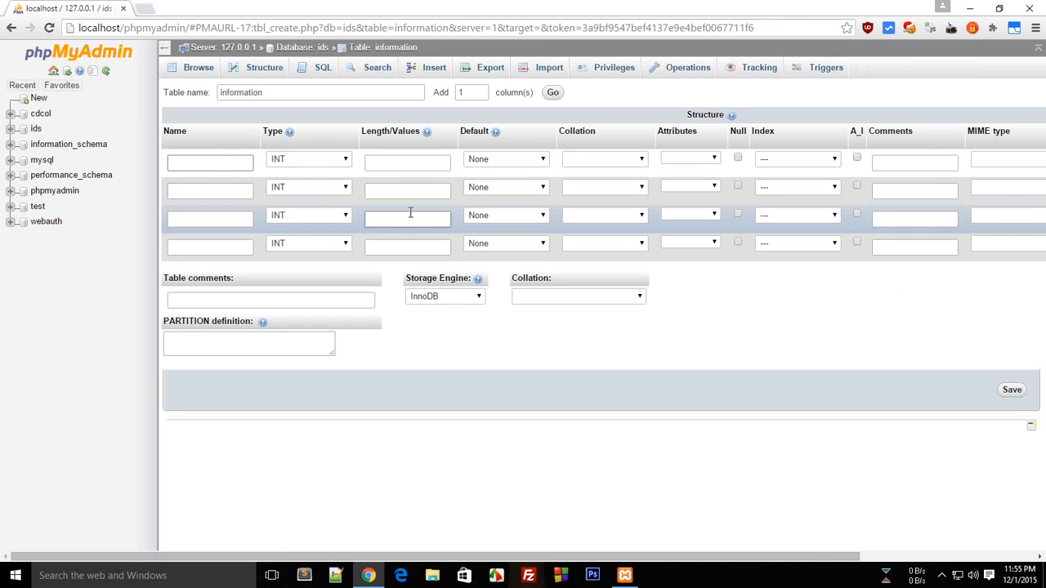
left_click(308, 158)
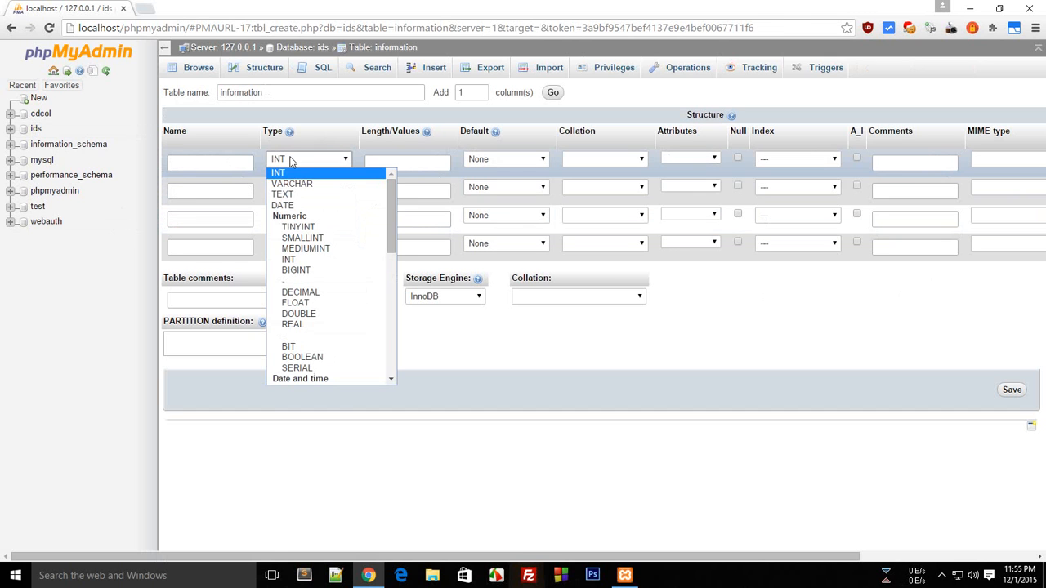
mouse_move(311, 194)
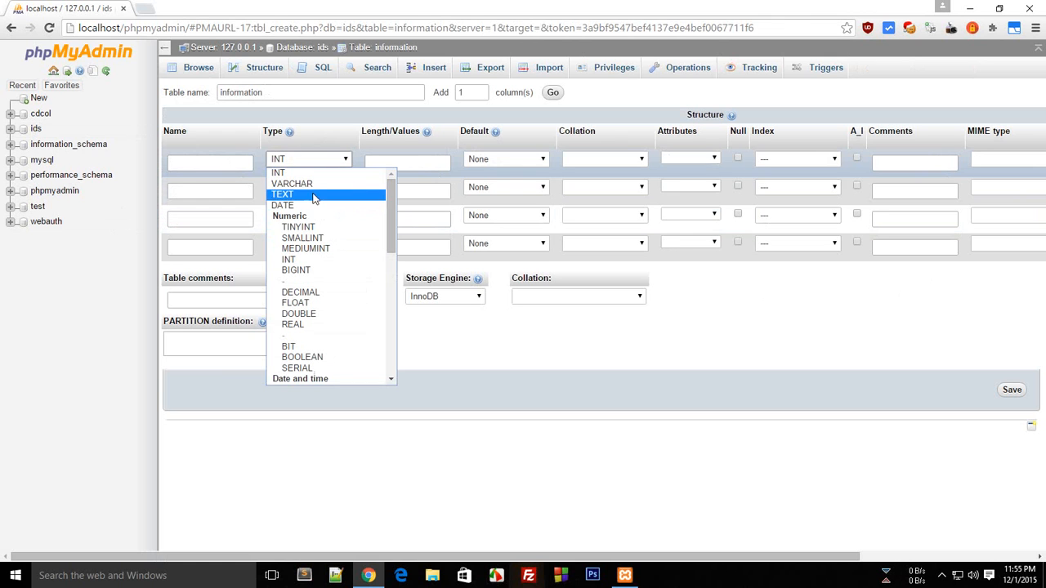
mouse_move(292, 183)
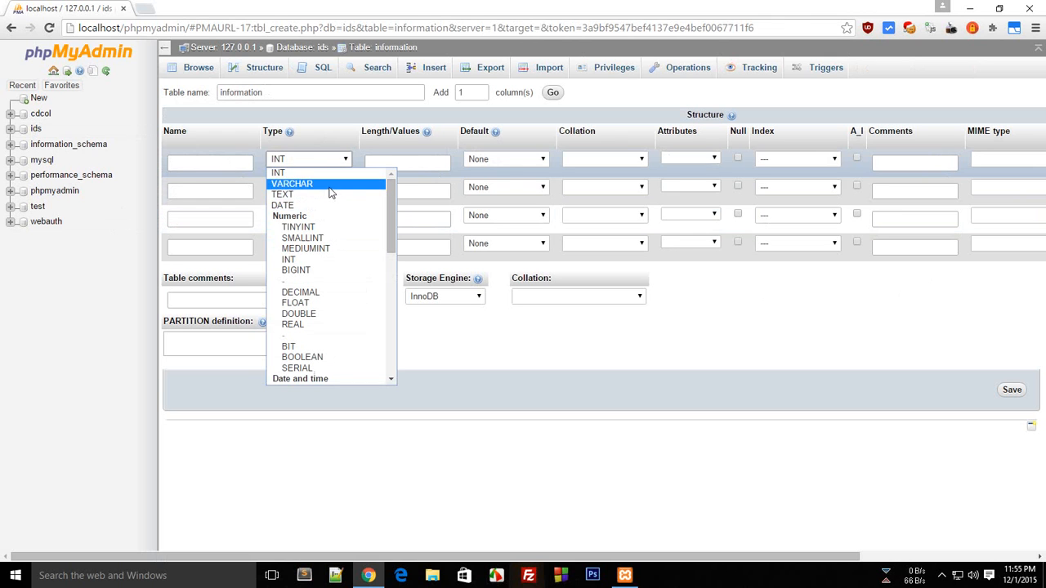
left_click(282, 195)
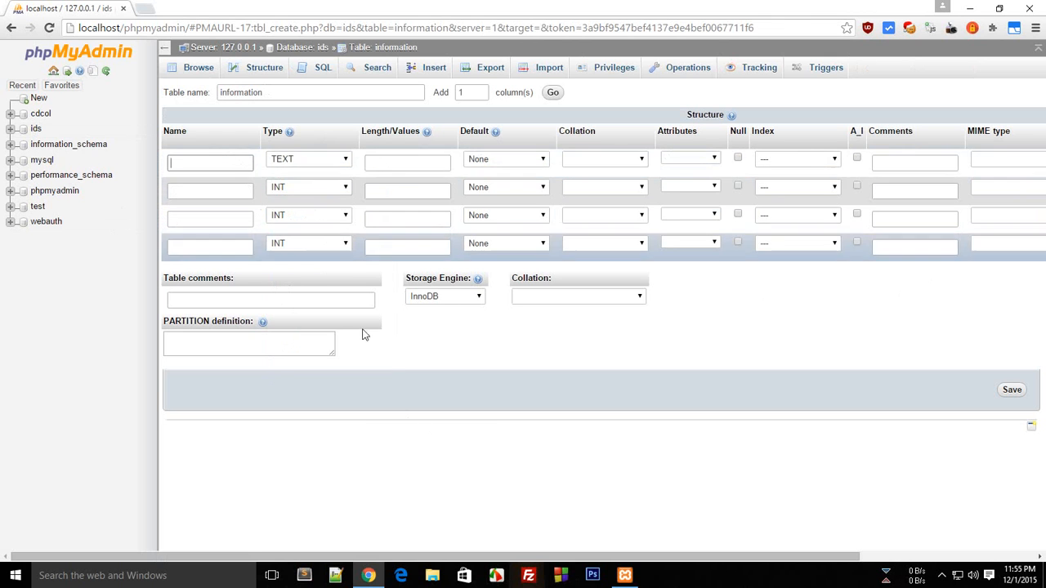
type("Name")
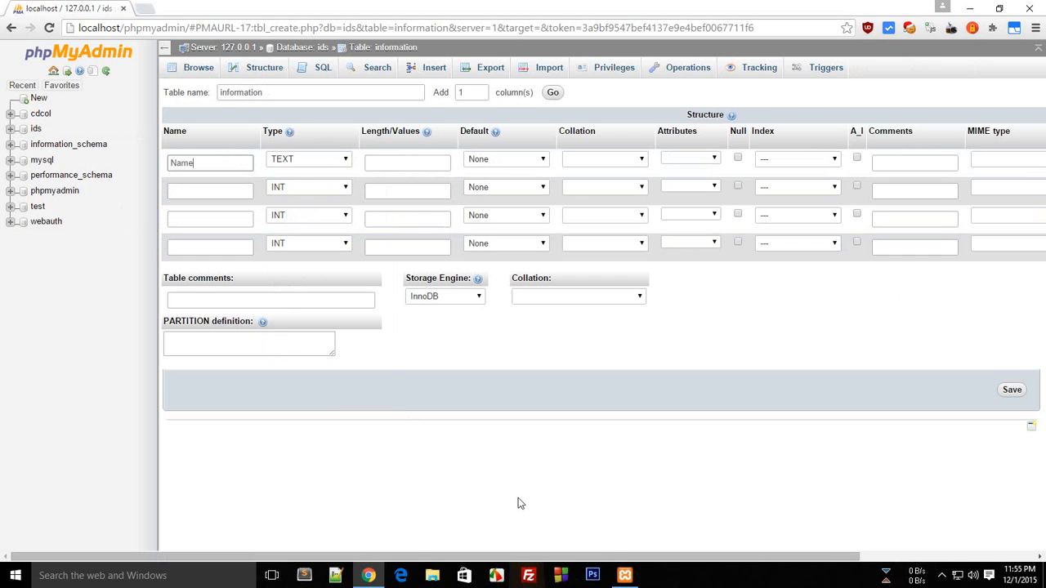
left_click(308, 186)
type("Email")
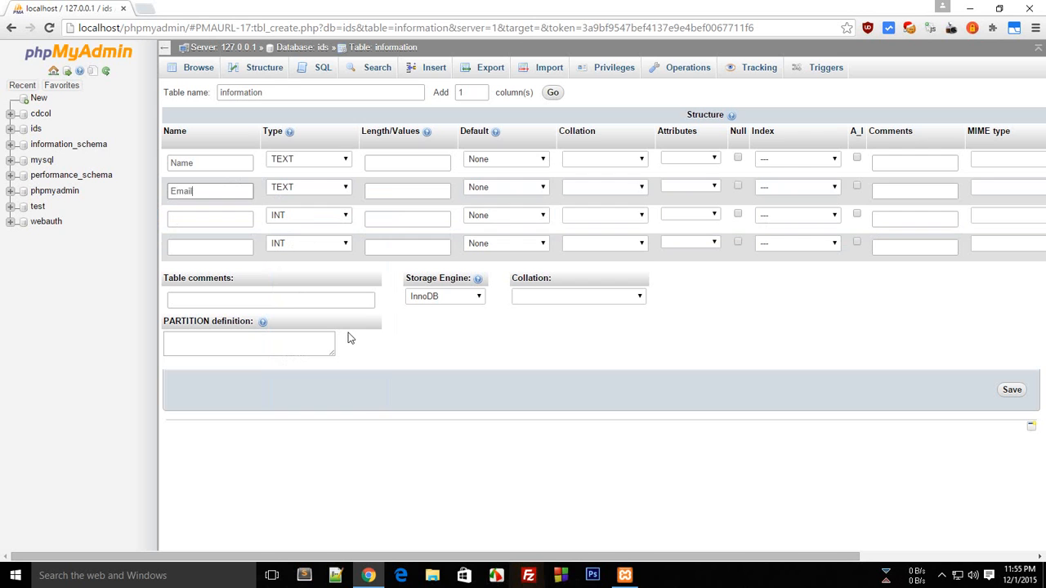
left_click(210, 190)
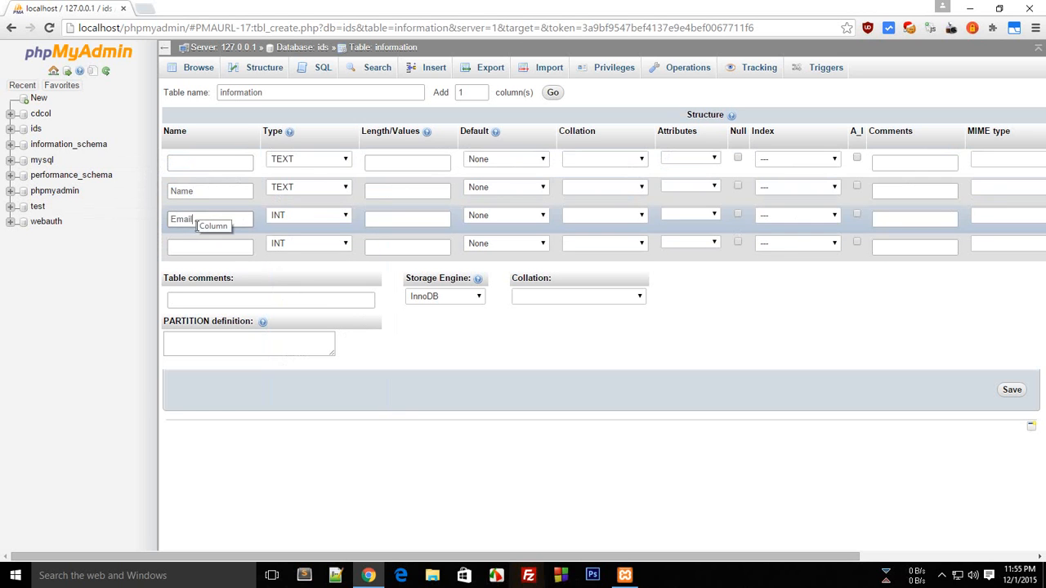
type("ID")
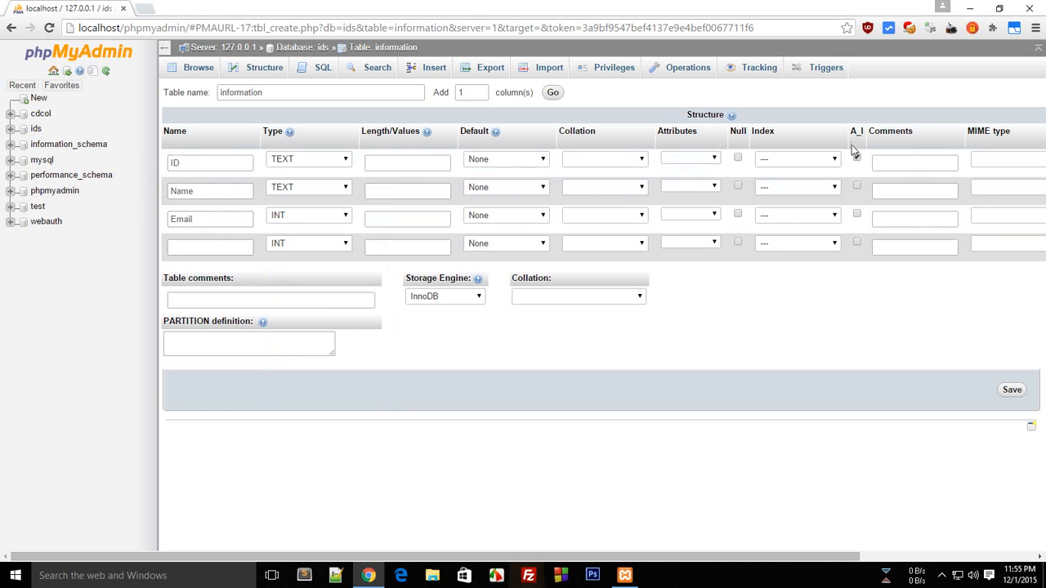
Step: Enable auto-increment on the ID column and set its type to INT
left_click(856, 156)
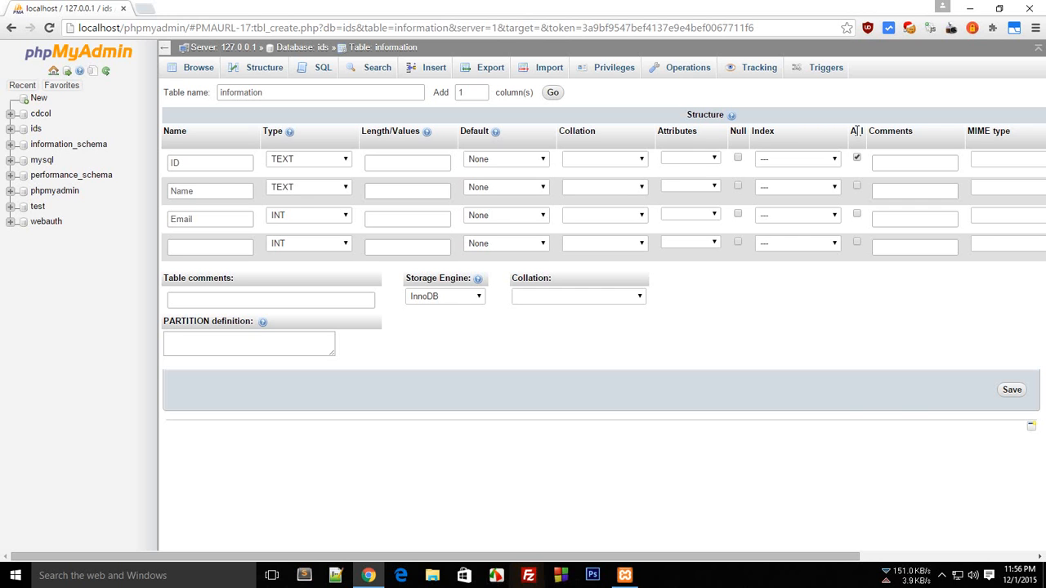
left_click(308, 159)
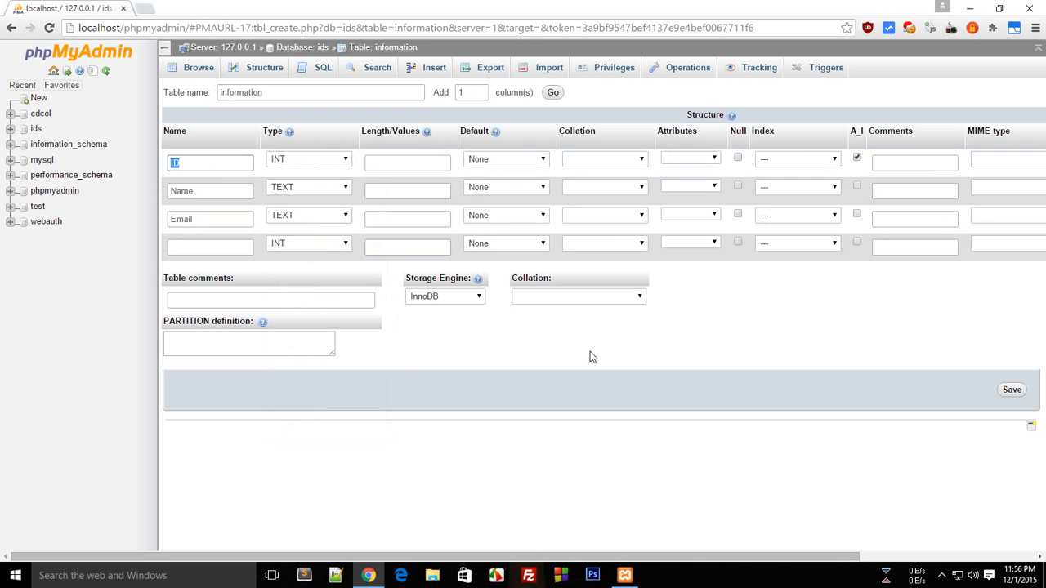
Step: Save the information table in 'ids' and view its empty 0-row contents
left_click(856, 157)
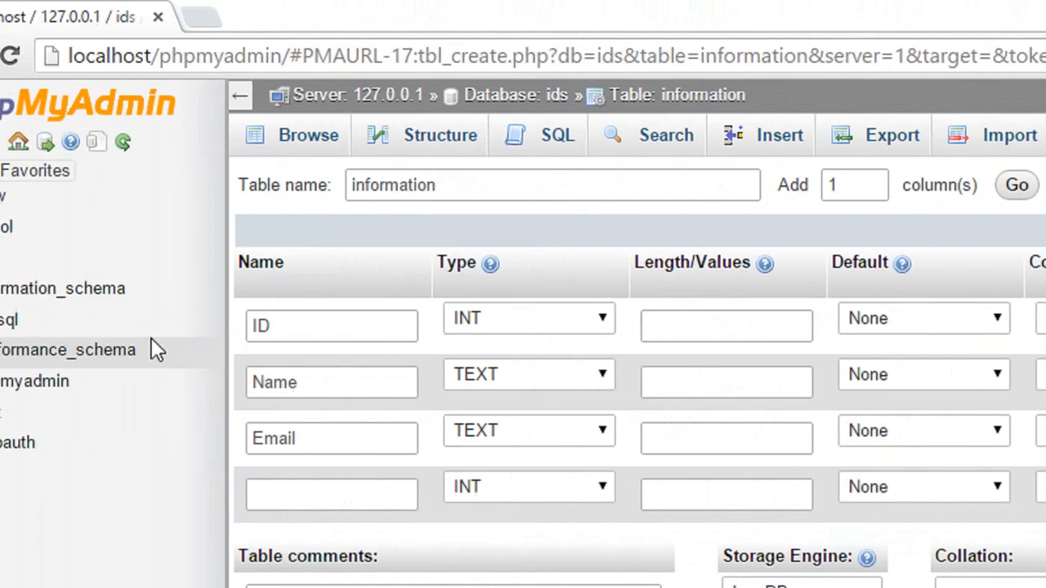
scroll("right", 3)
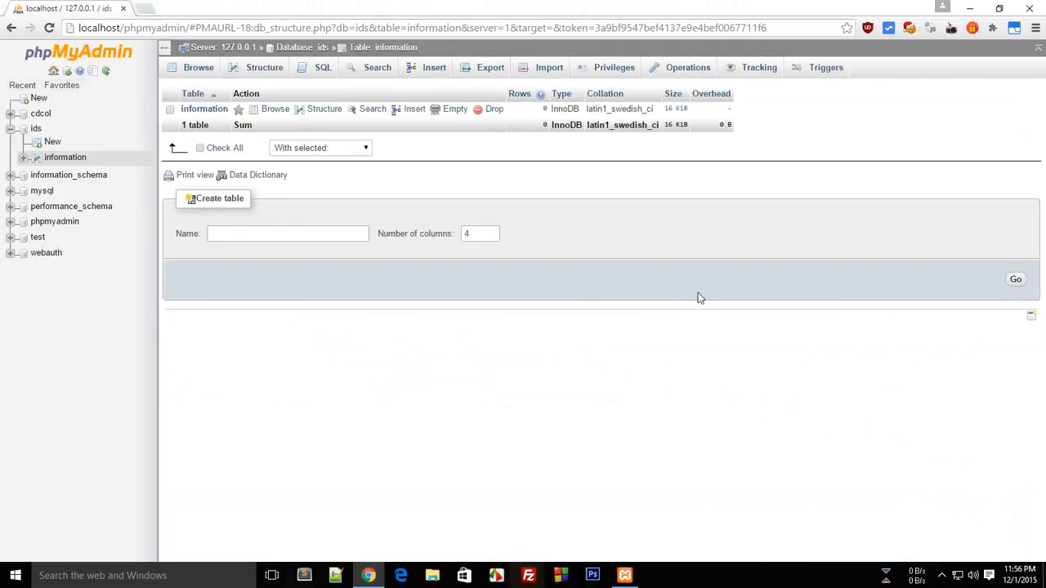
mouse_move(492, 181)
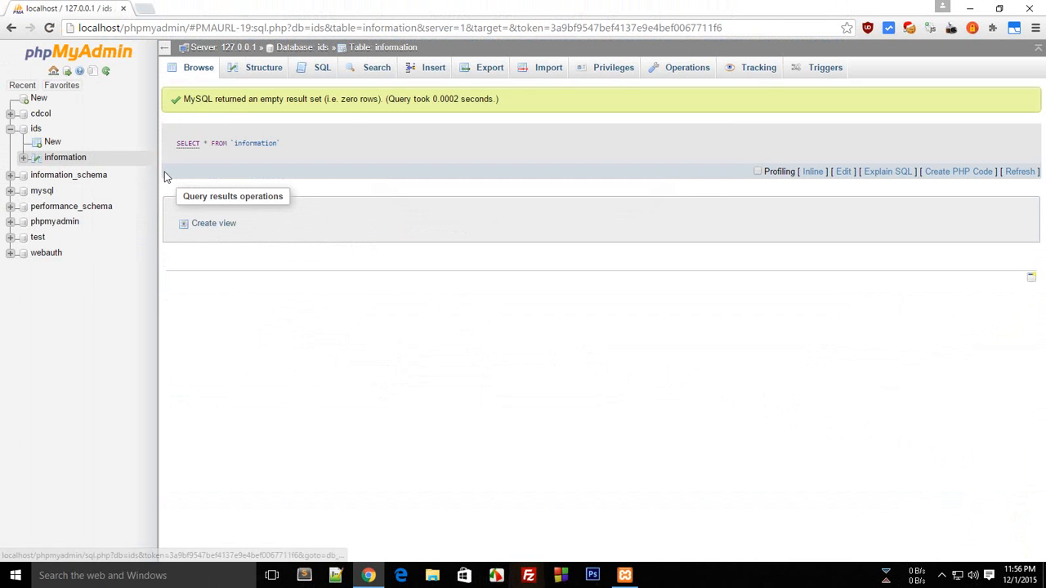
mouse_move(366, 135)
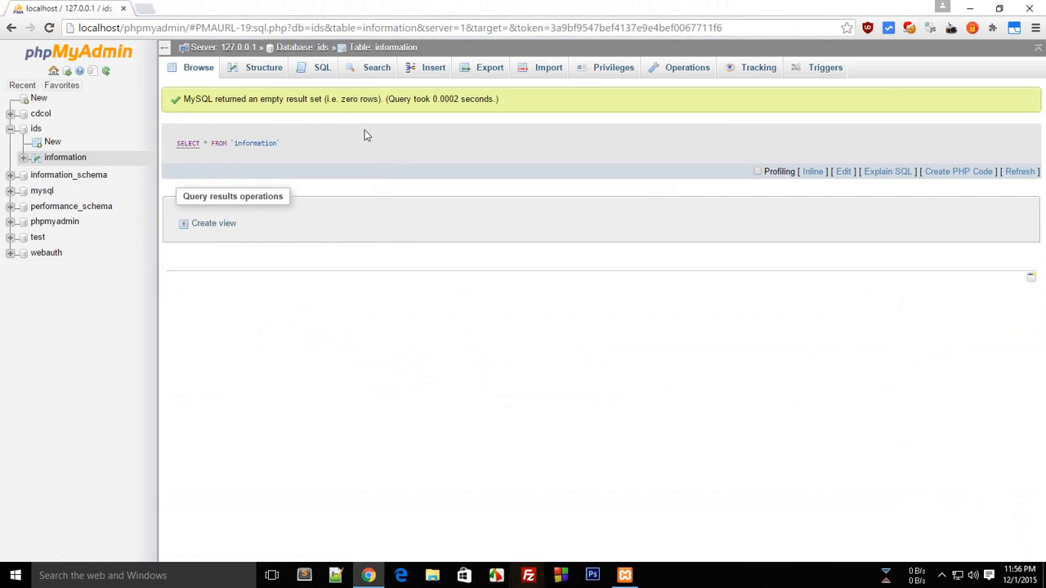